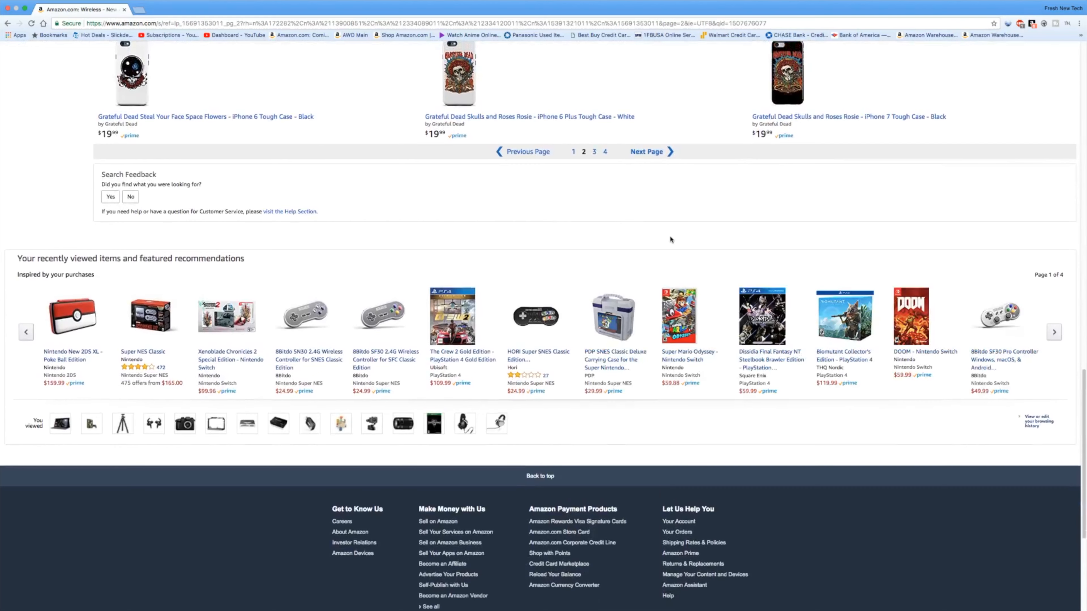
{"action": "scroll", "scroll_direction": "down", "scroll_amount": 3}
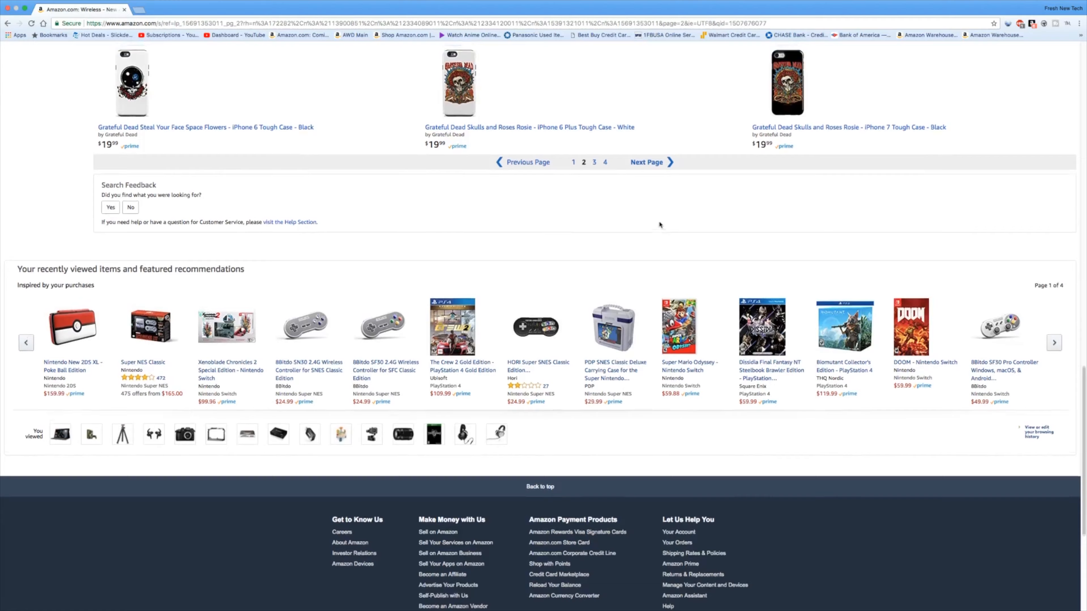